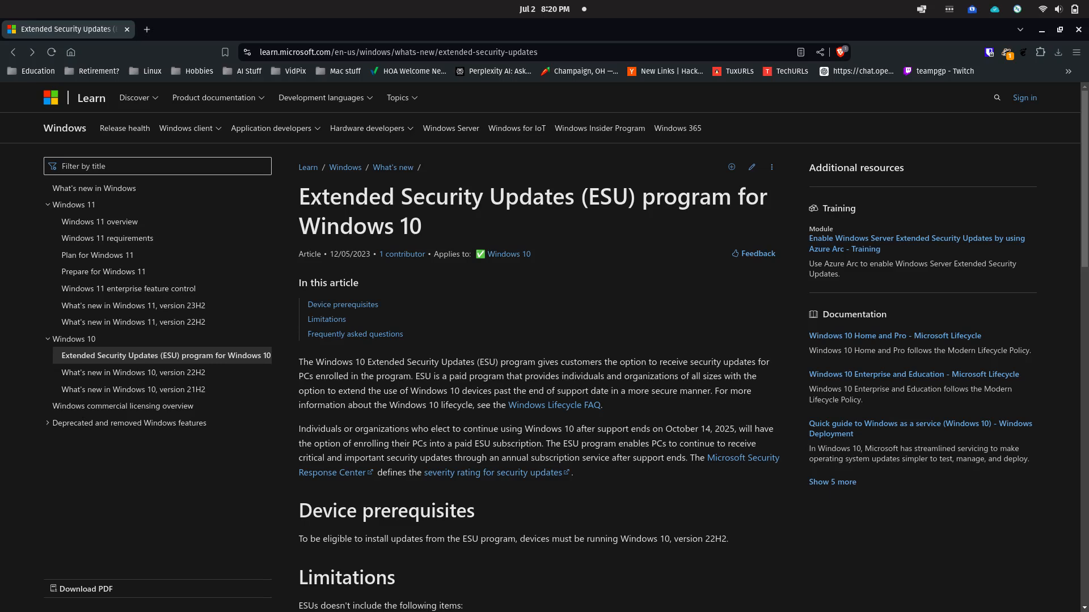
- Open a new tab showing the 0patch Blog post 'Long Live Windows 10... With 0patch'
click(203, 29)
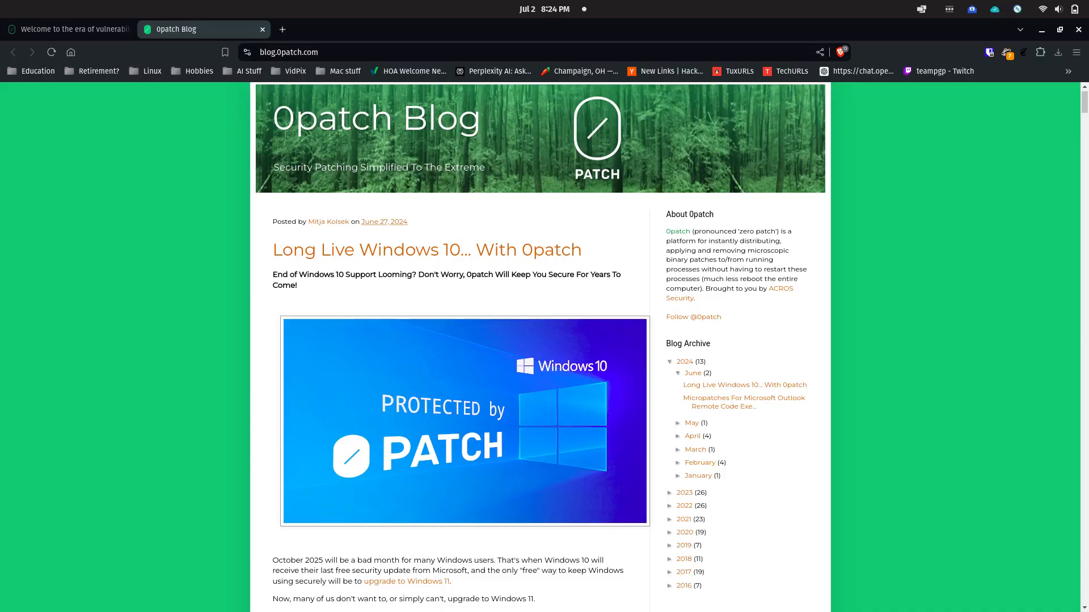